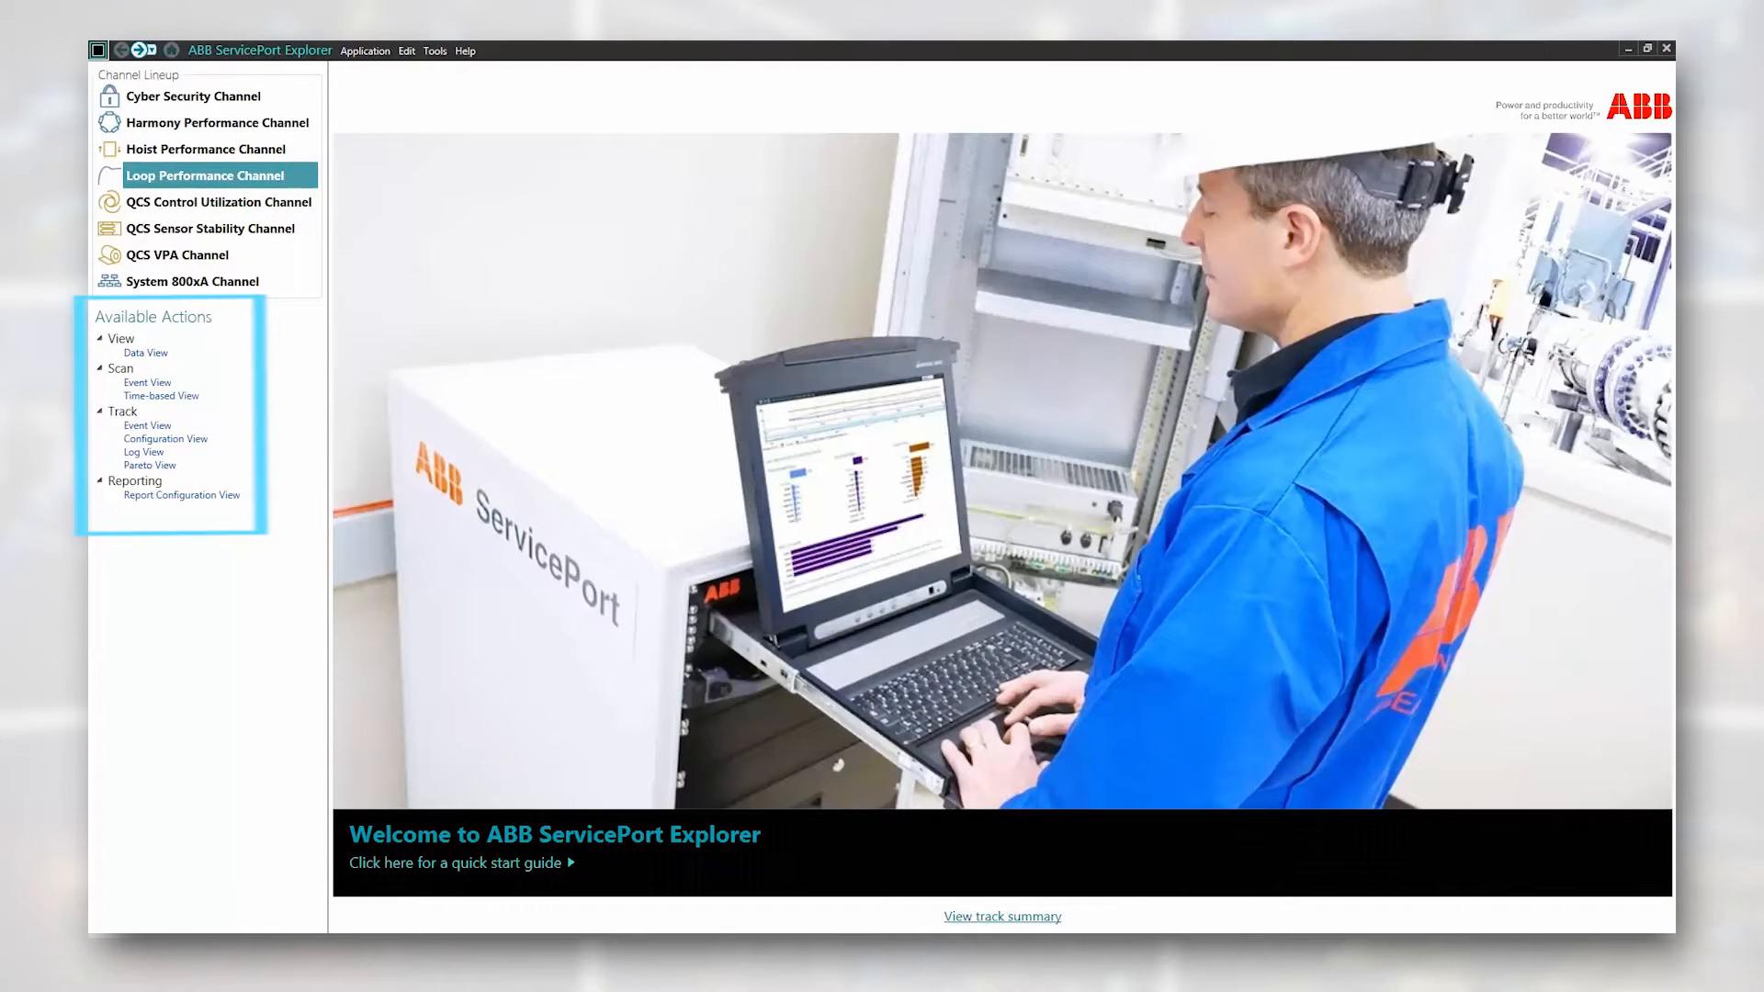
Step: Show the Loop Performance Channel's Data View trends for loop AIC20-275
click(145, 351)
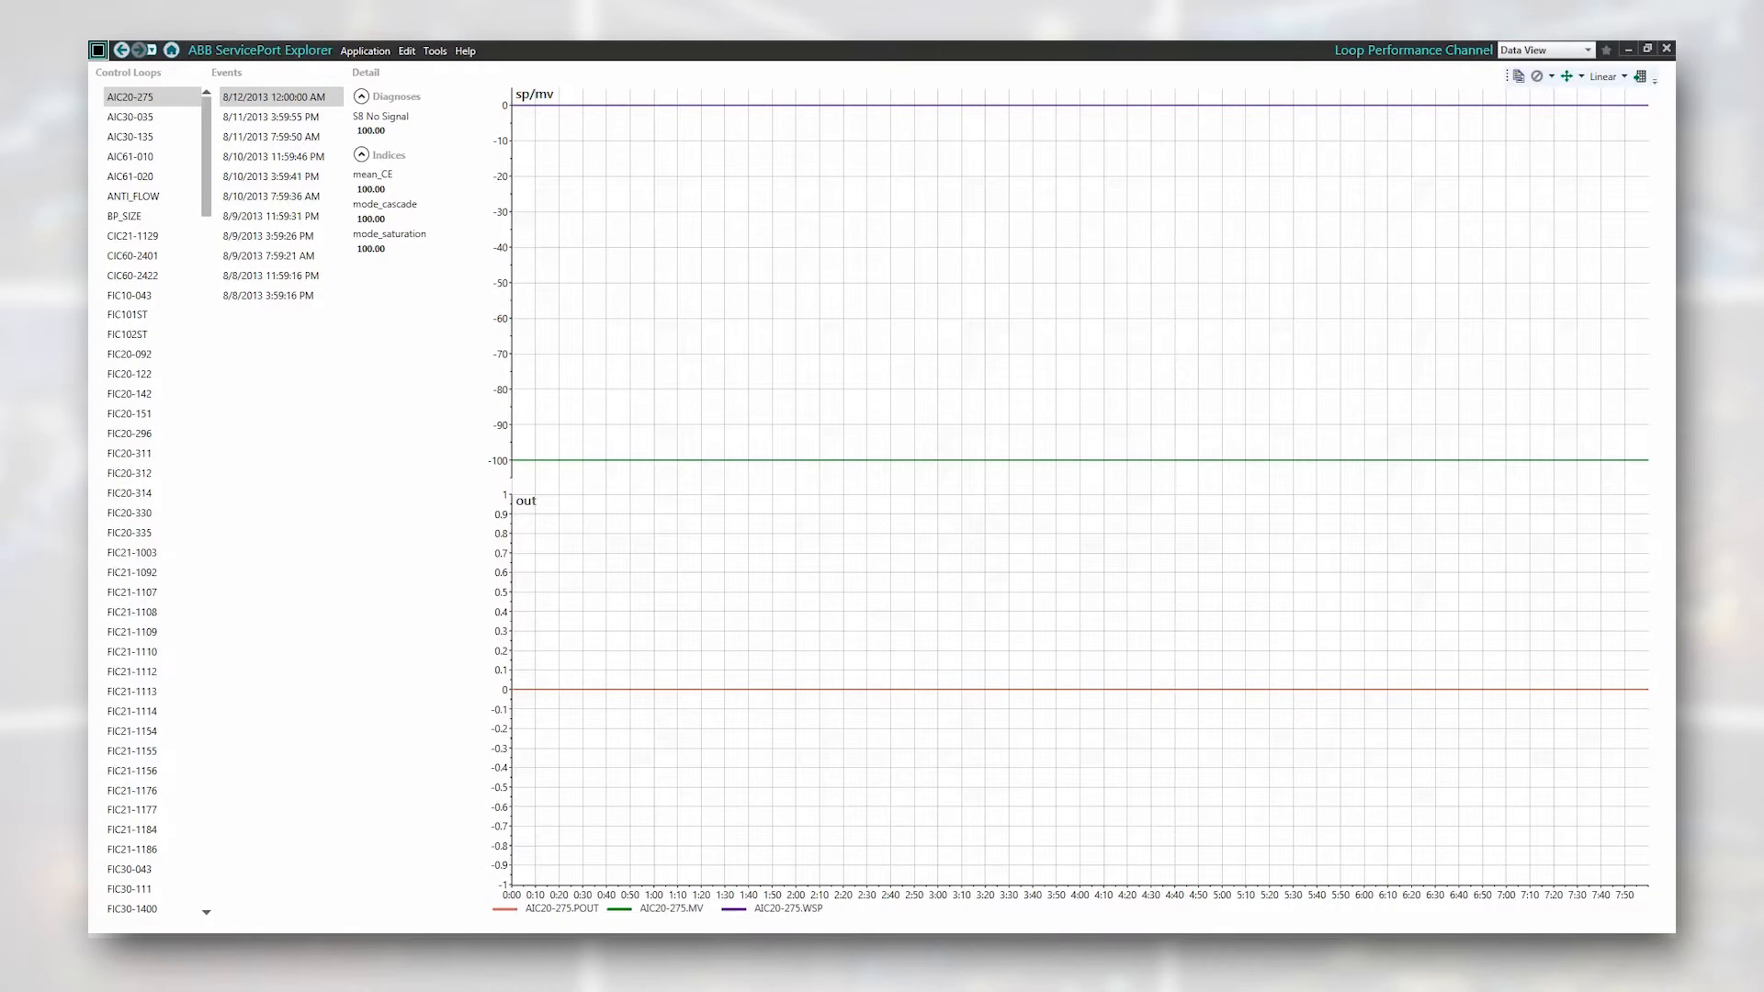
Step: Load trend charts for loop AIC61-020, then for loop FIC101ST
click(131, 176)
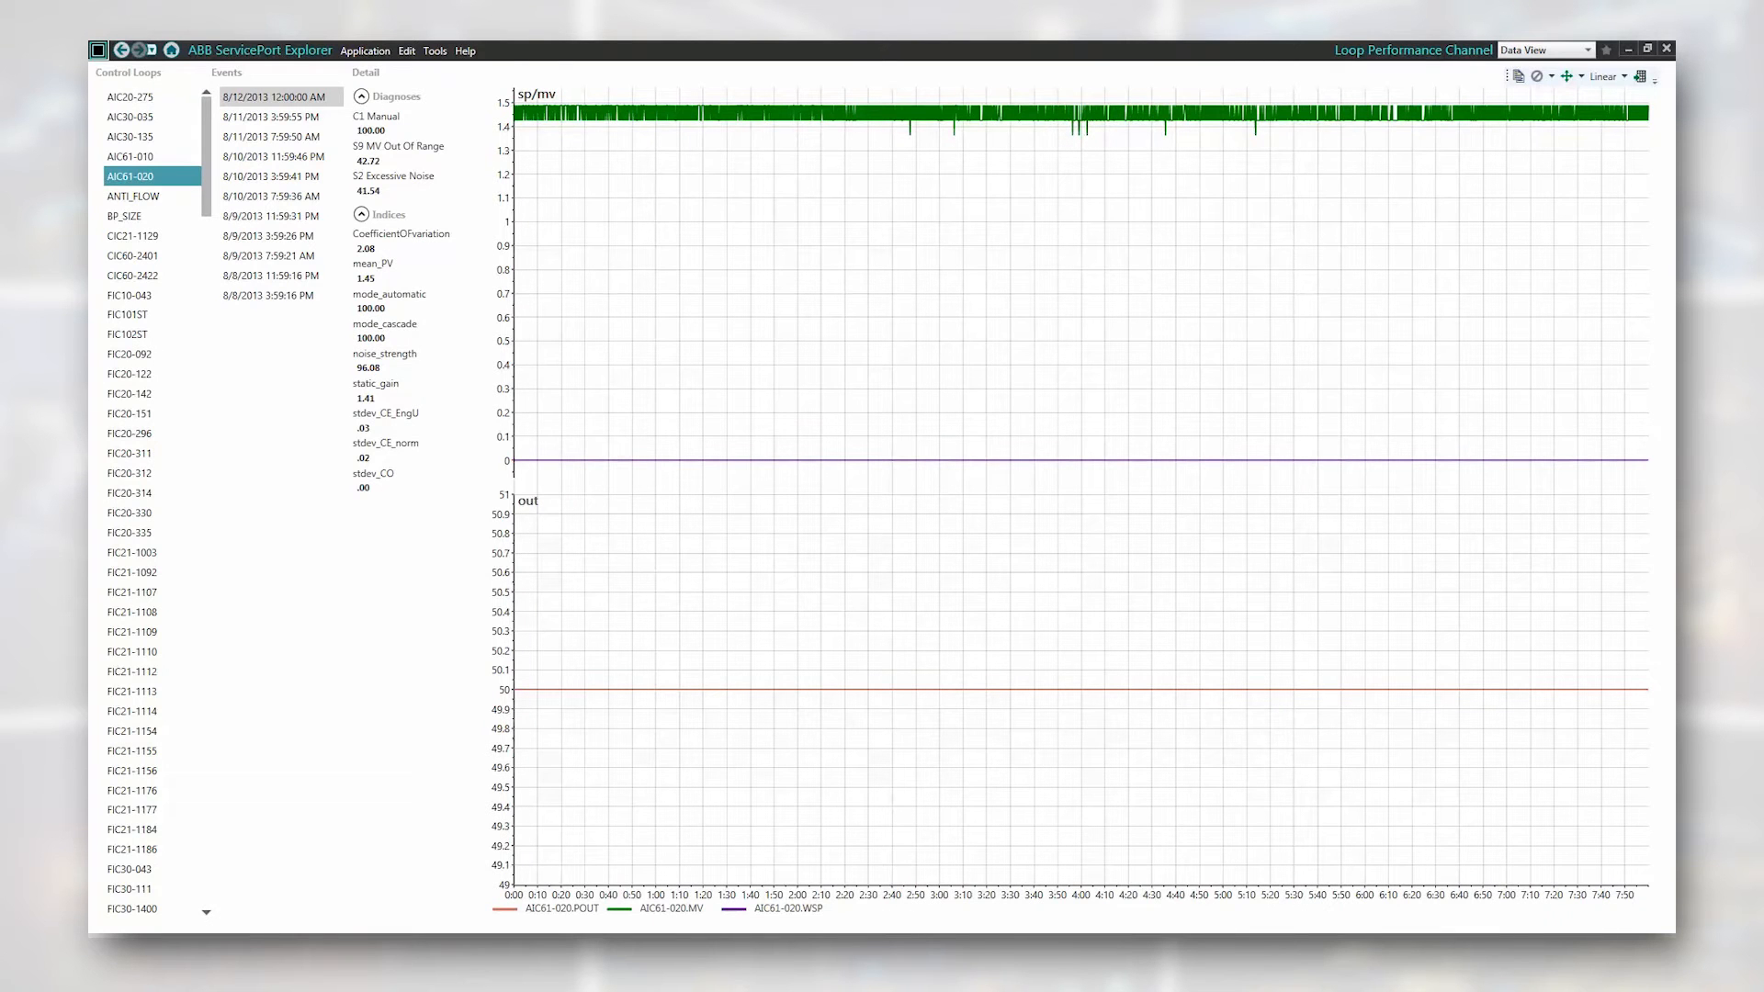
click(126, 315)
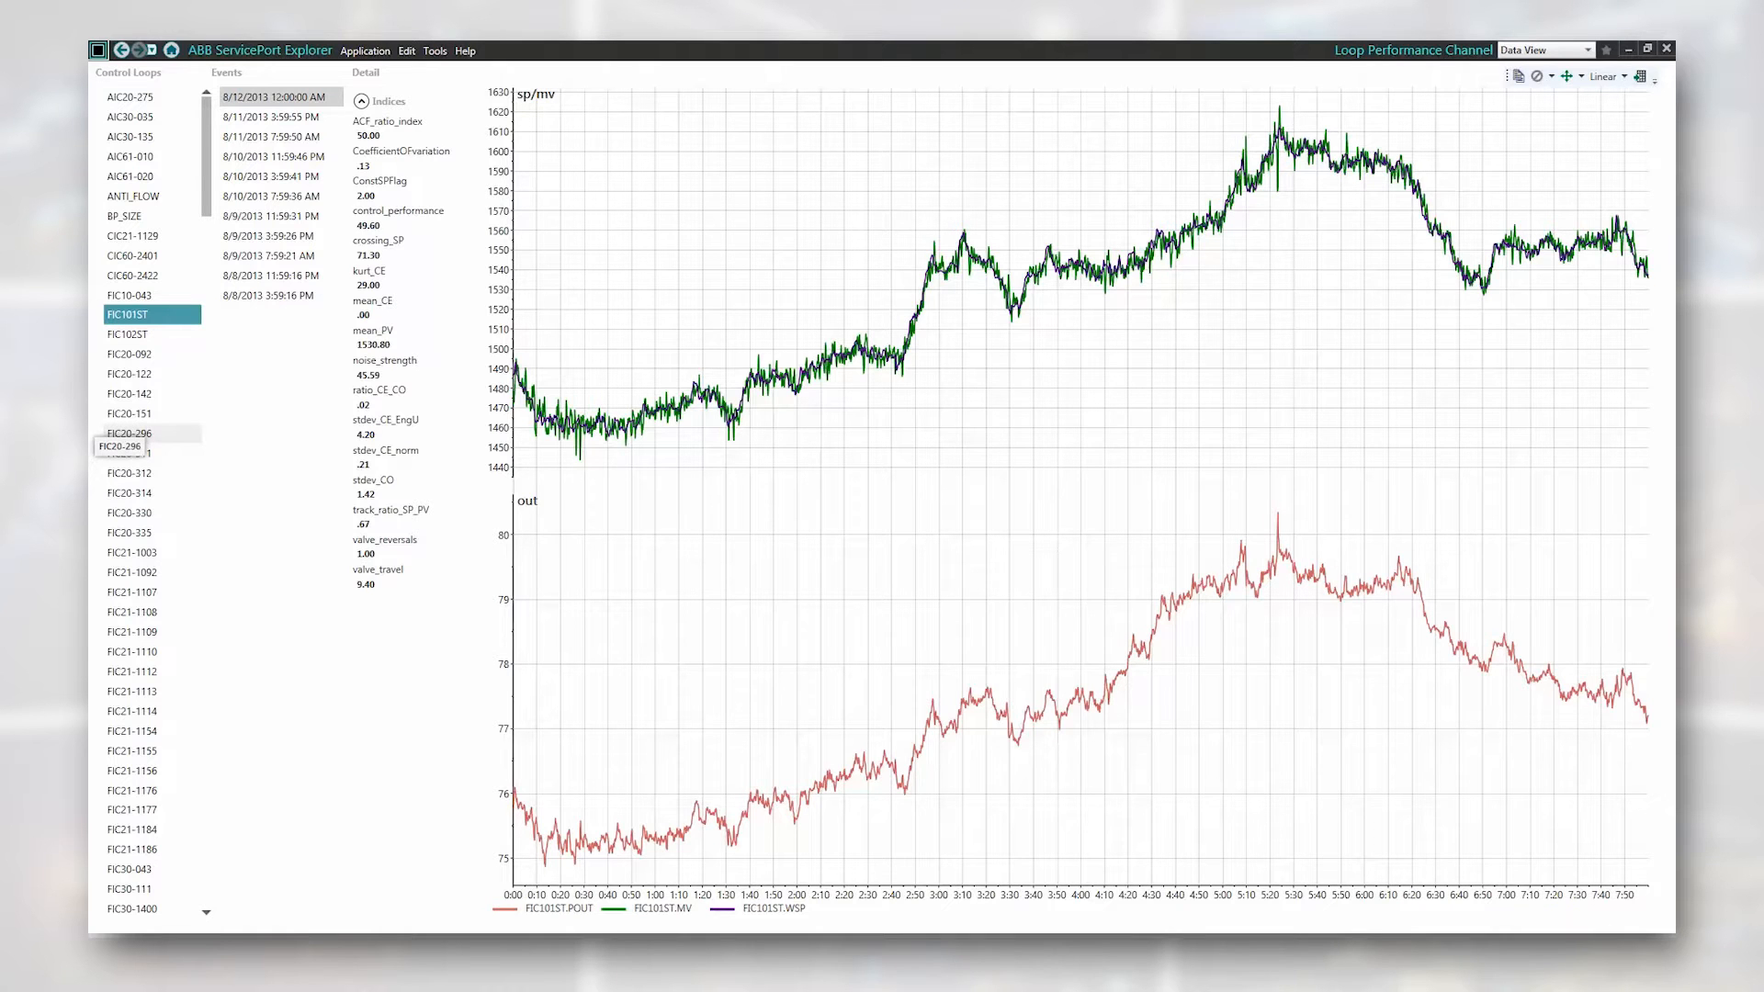
Step: Load loop FIC21-1003's trends, then switch the channel to Scan > Event View
click(129, 472)
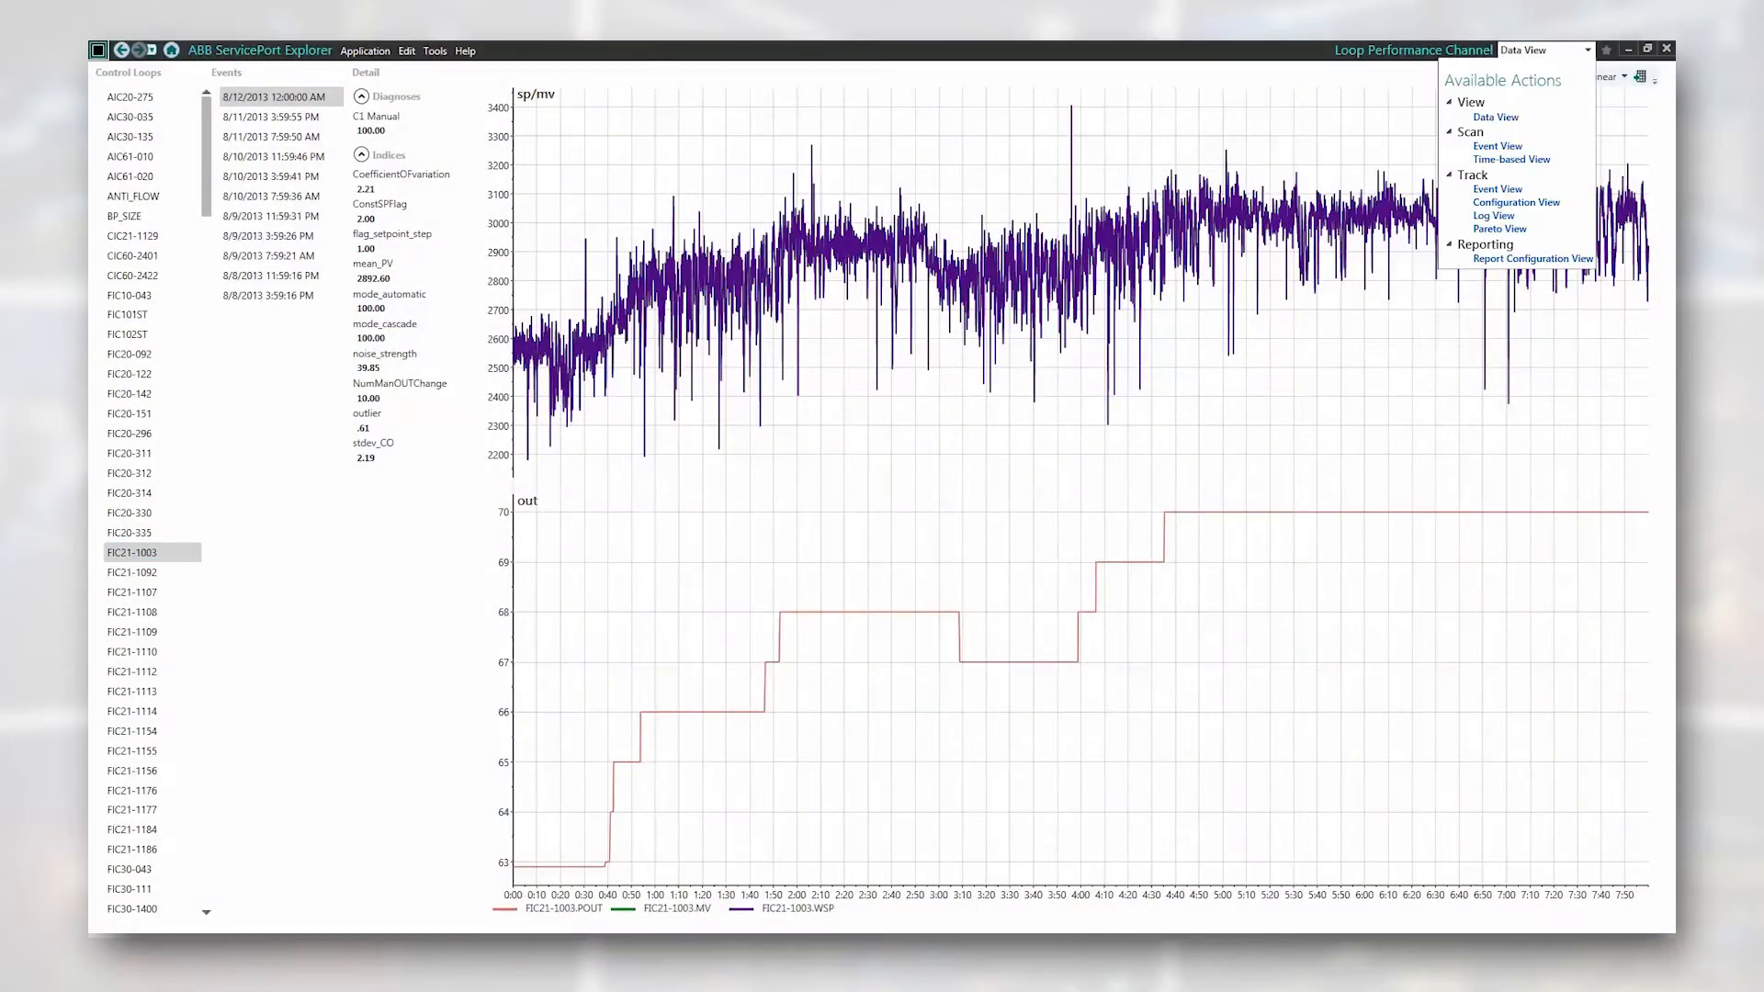
click(1497, 145)
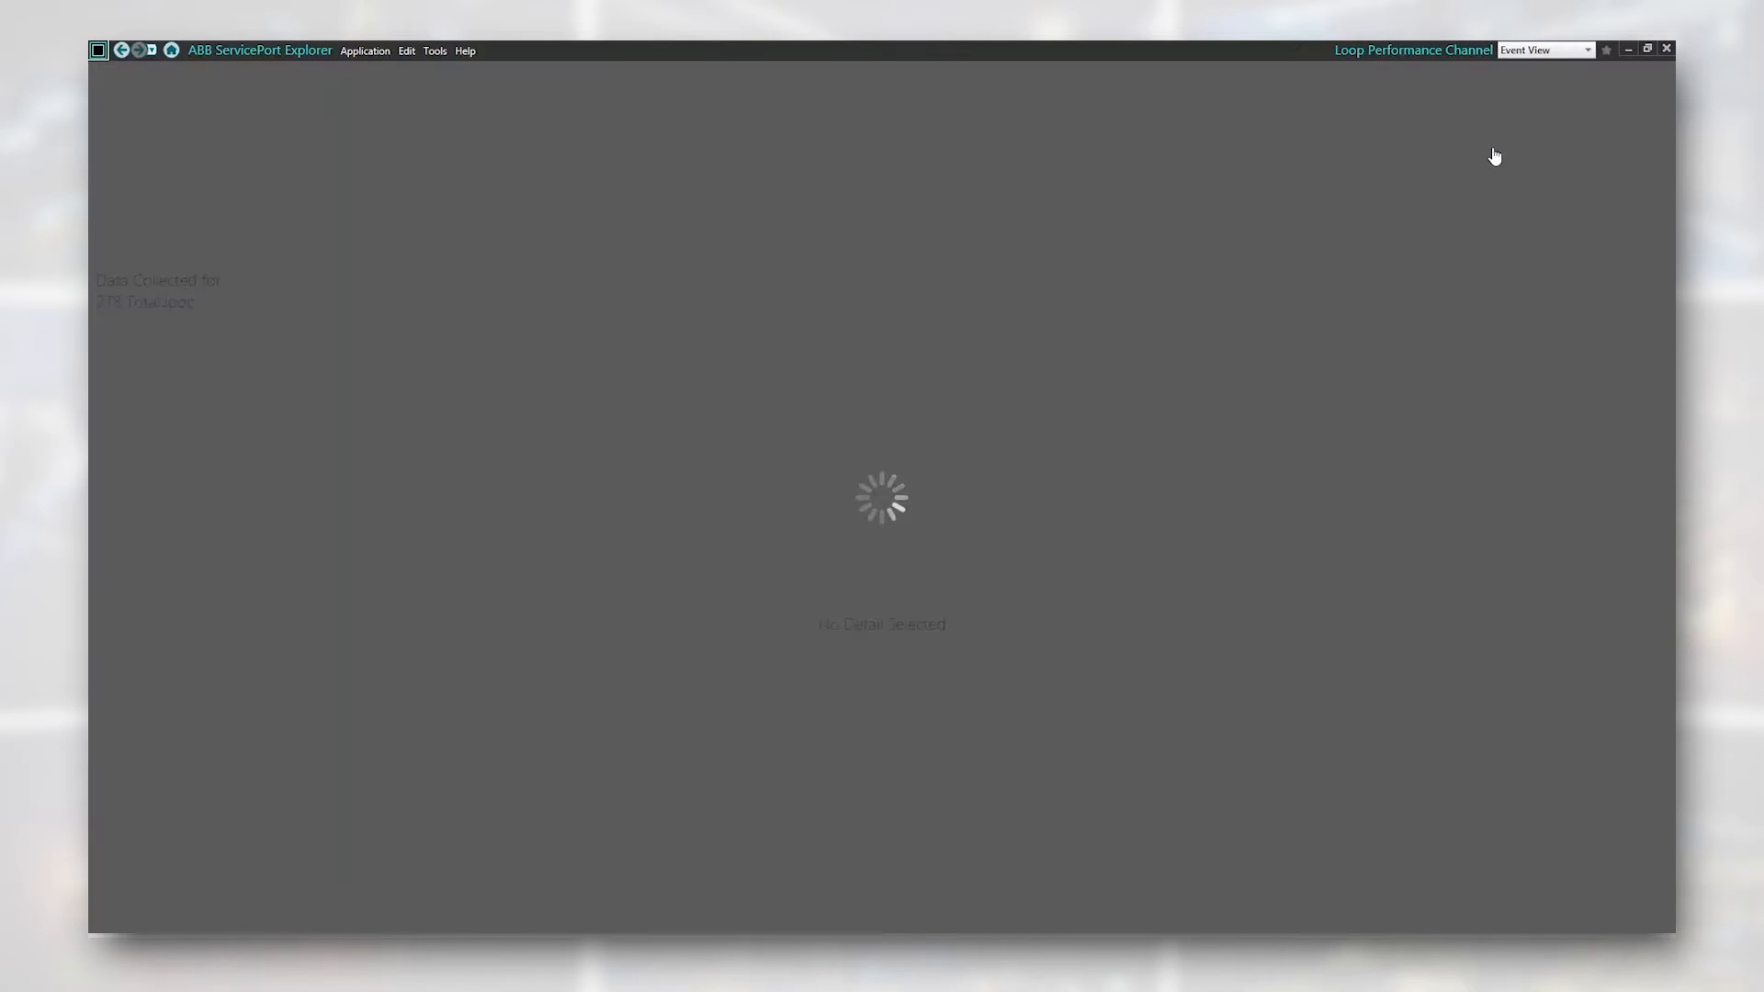